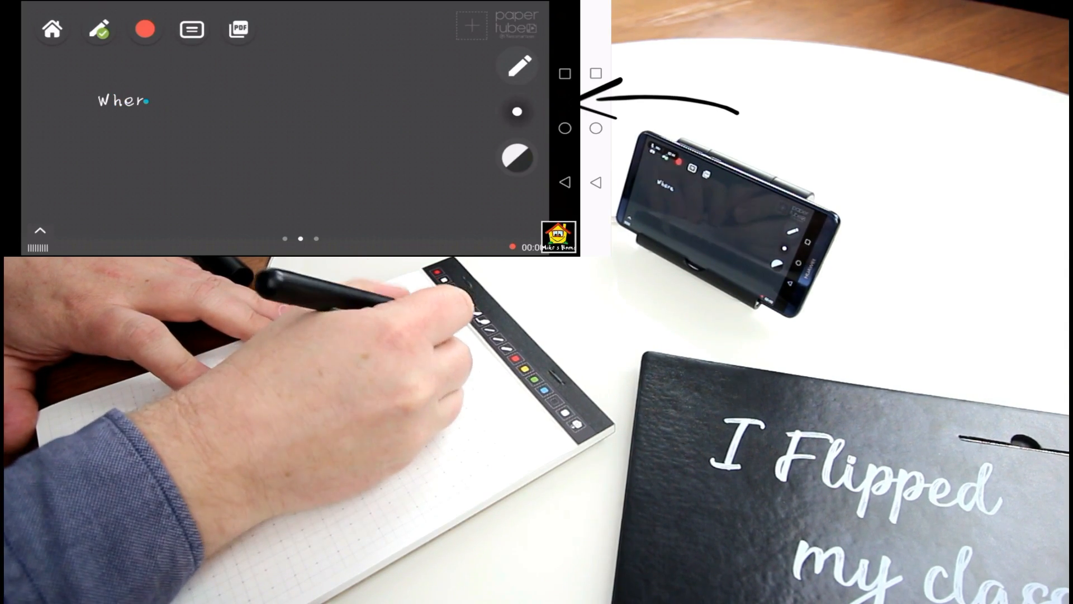
type("e")
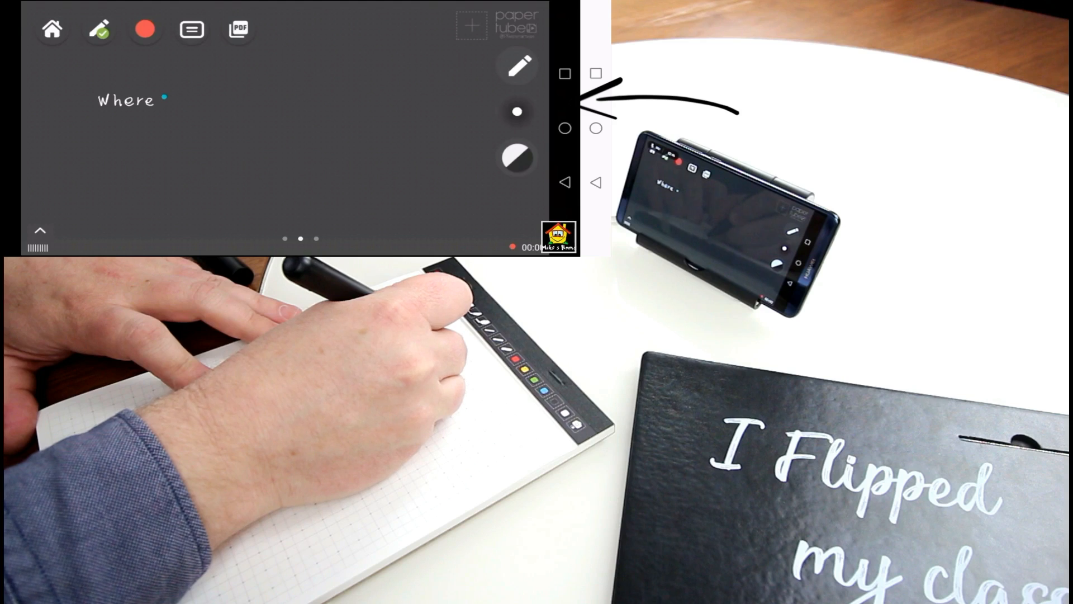
type("is the ball?")
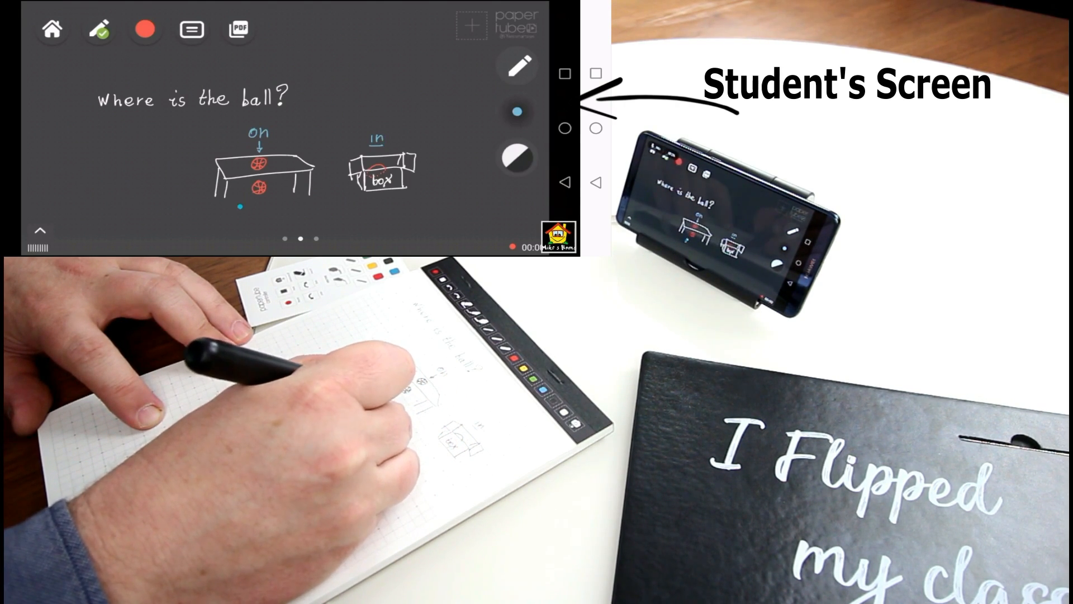
type("un")
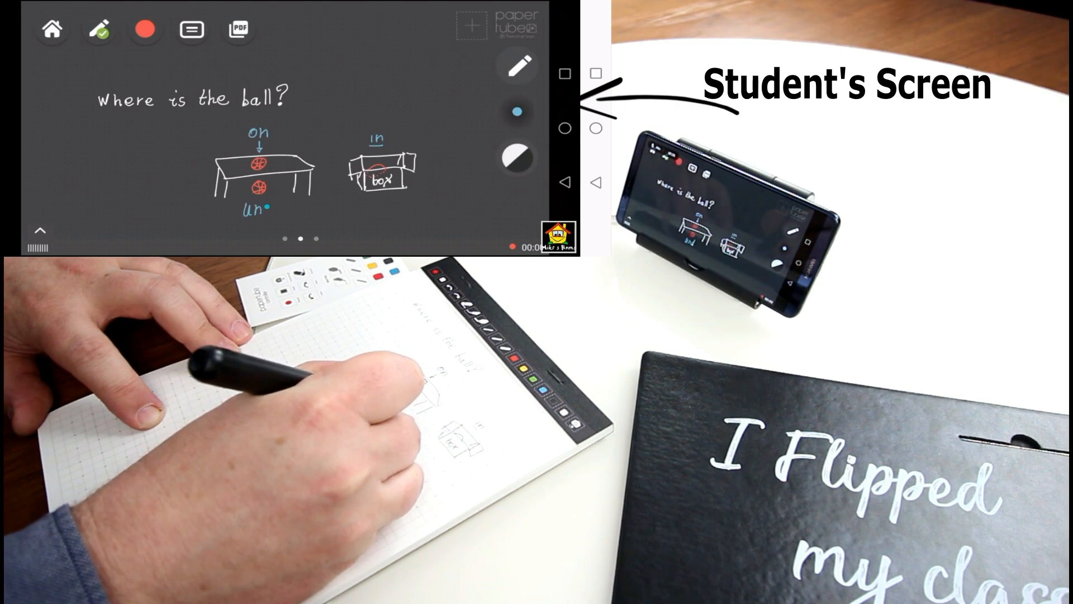
type("under")
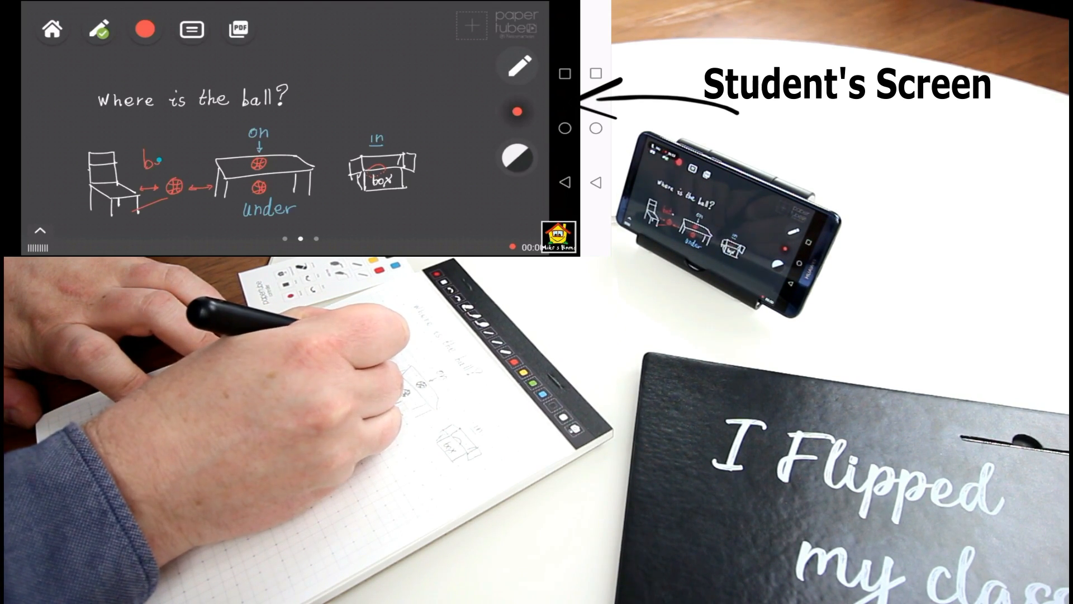
type("betw")
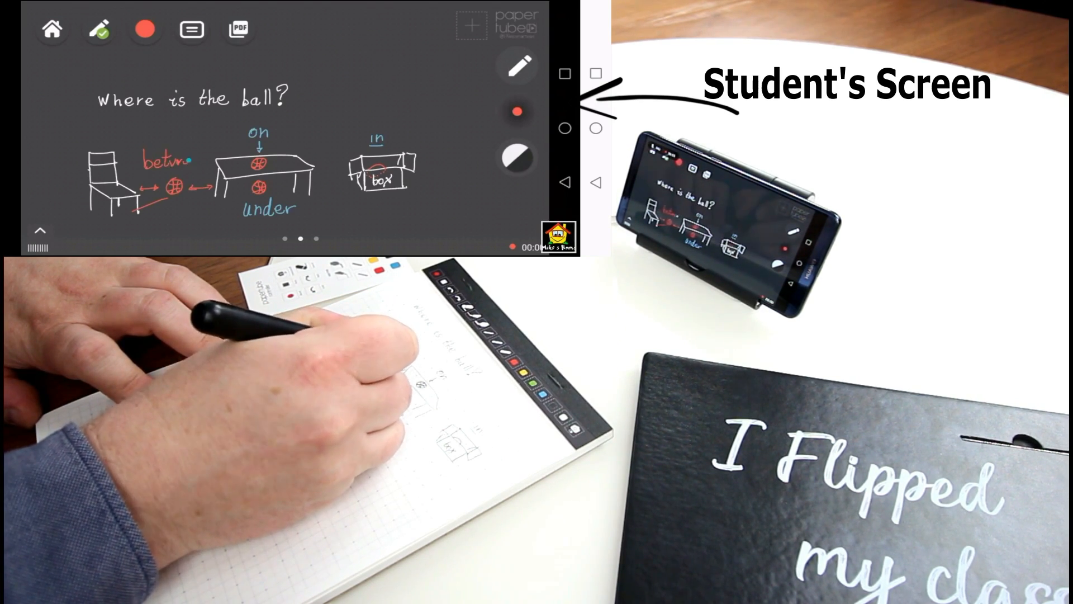